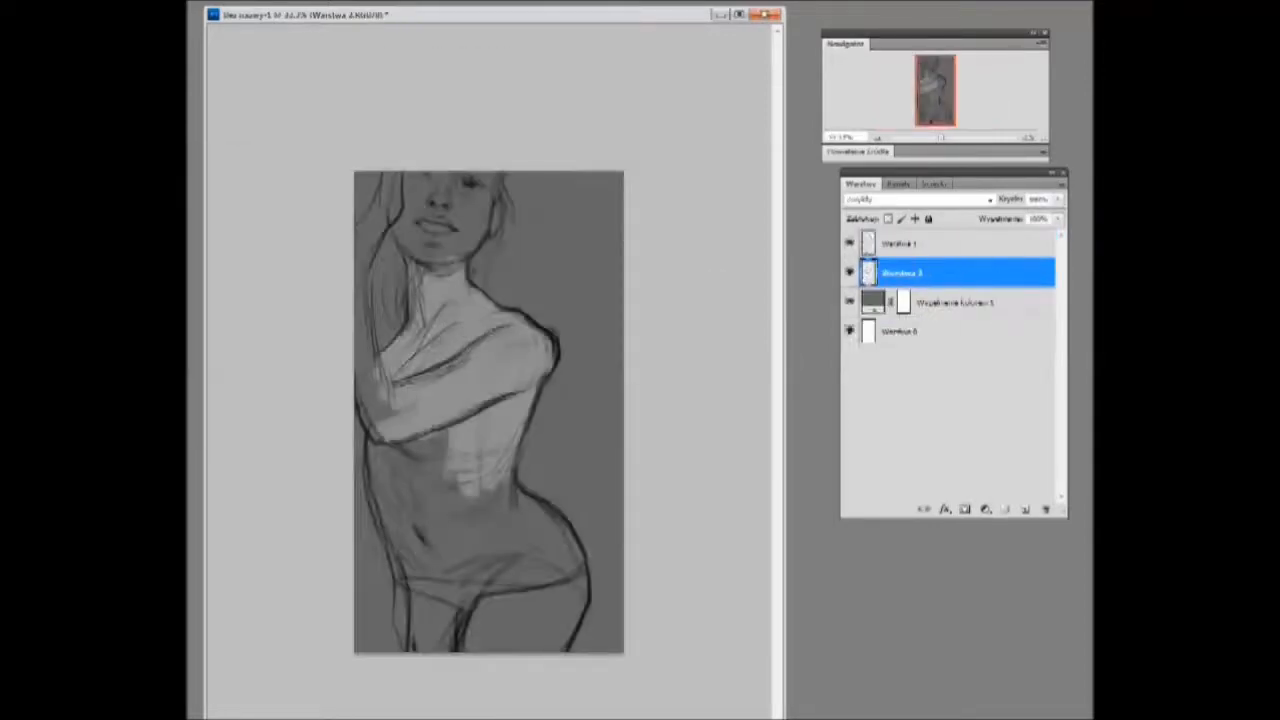
- Brush smooth grayscale shading over the sketched face, arm and torso
left_click(848, 243)
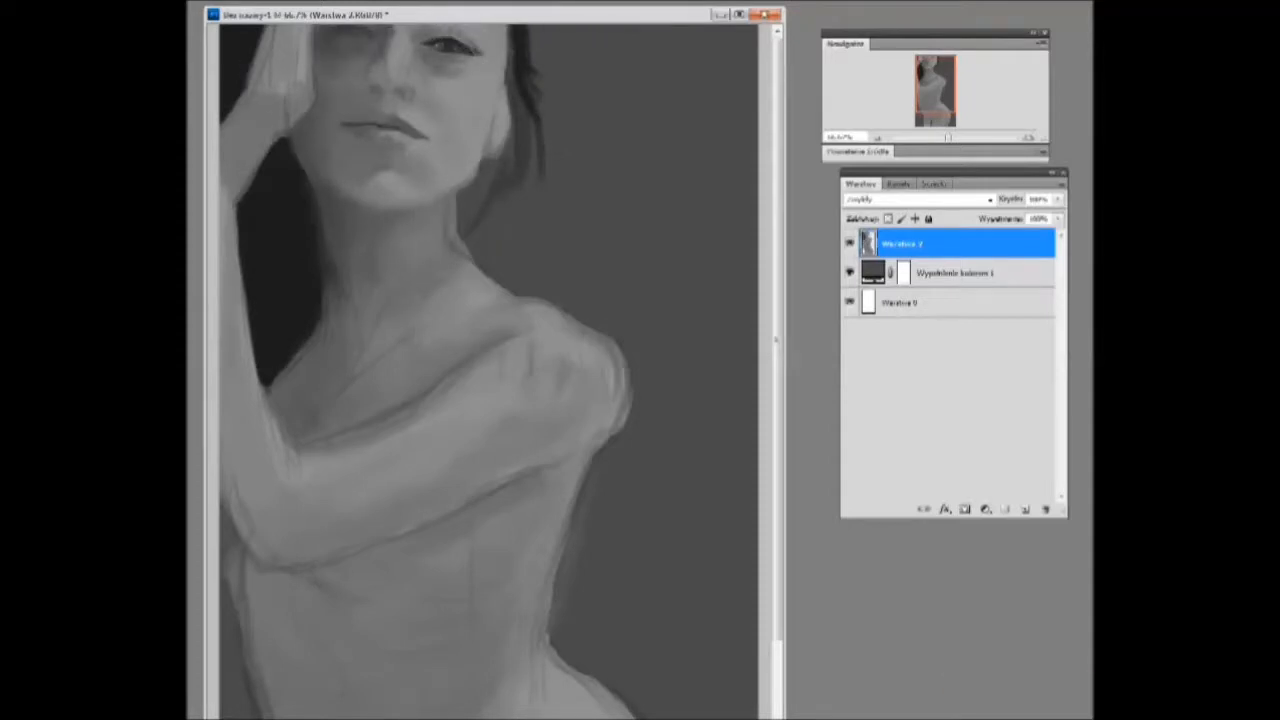
- Duplicate the grayscale painting layer and keep blending the chest and arm shading
left_click(410, 90)
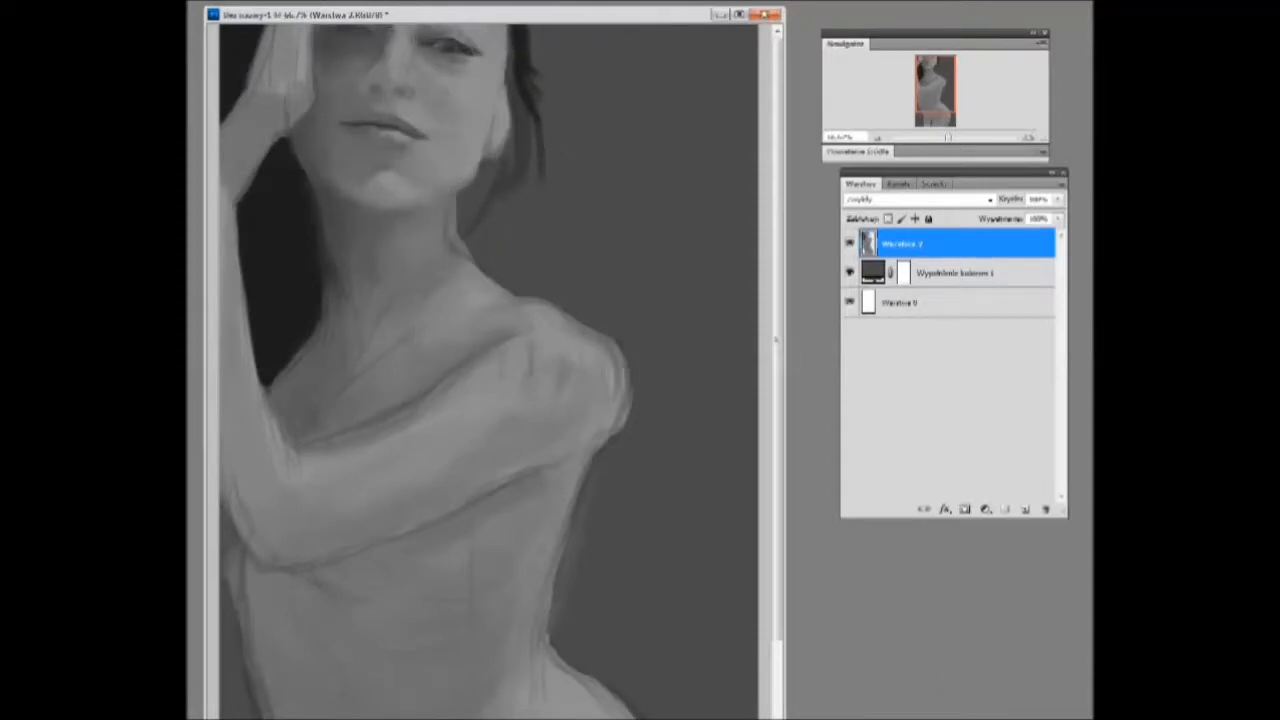
left_click(789, 170)
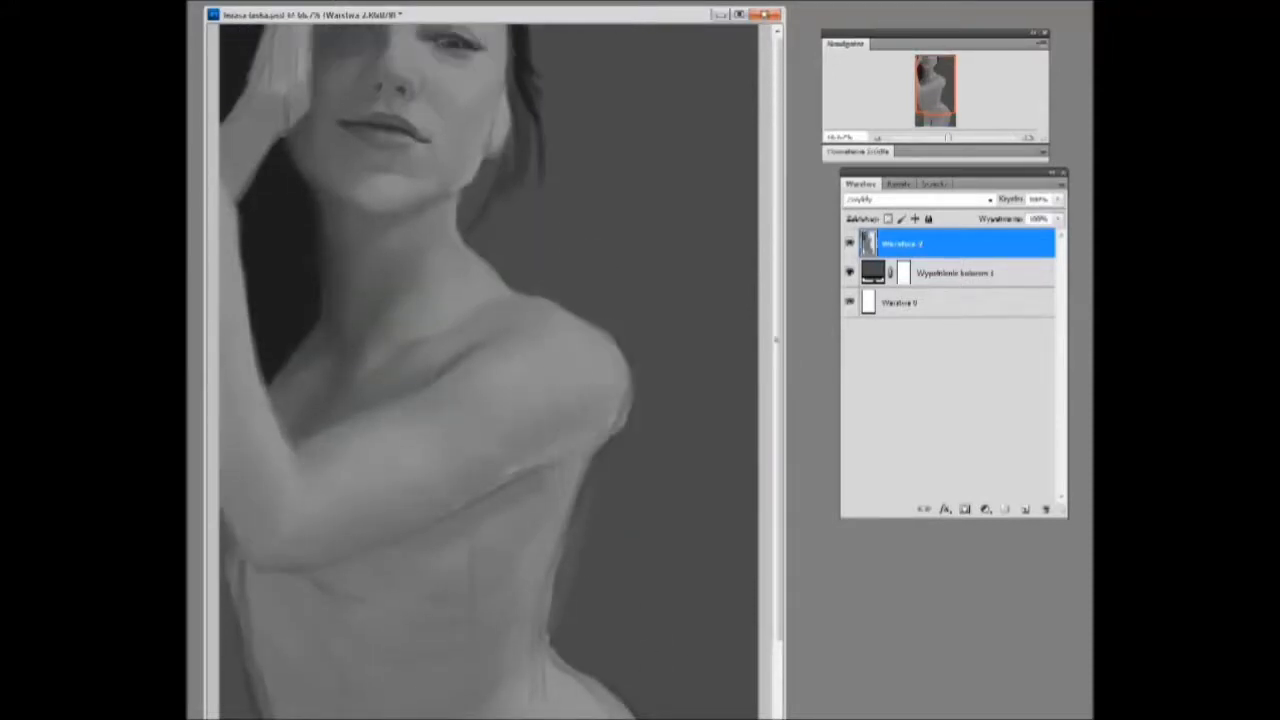
scroll("down", 3)
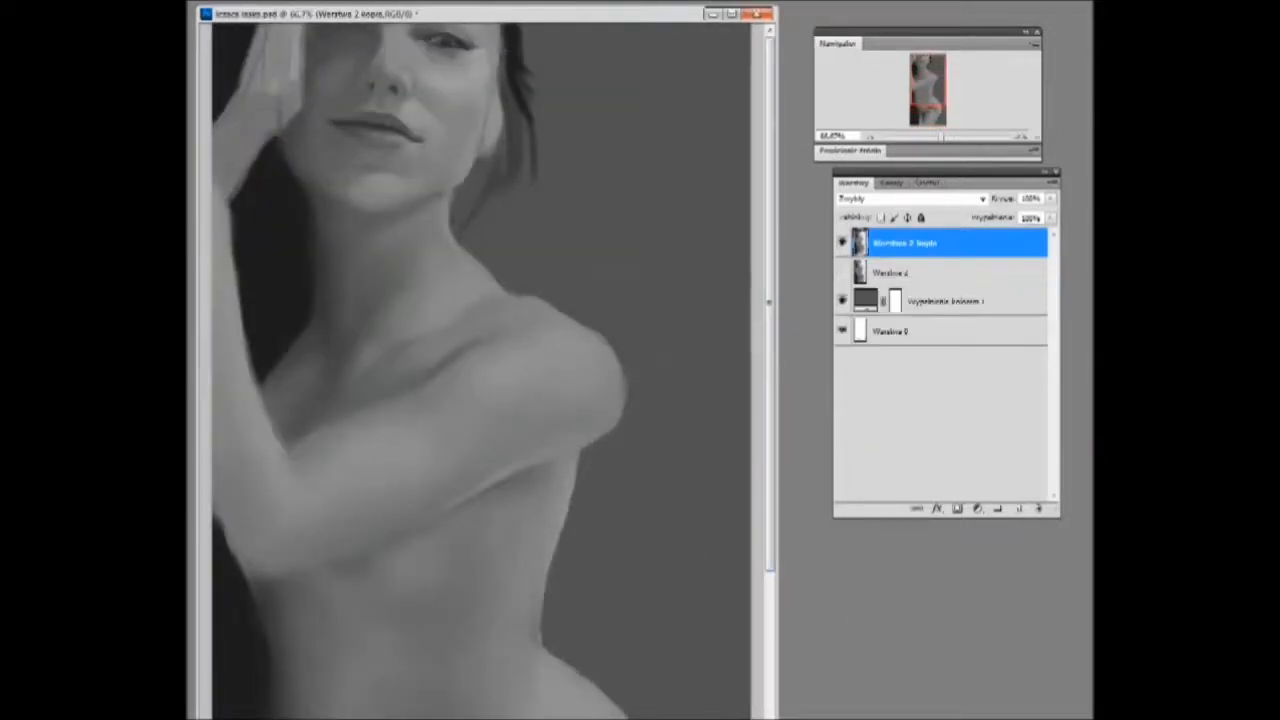
- Paint warm skin tones, white underwear and a blue background on colour layers
scroll("down", 3)
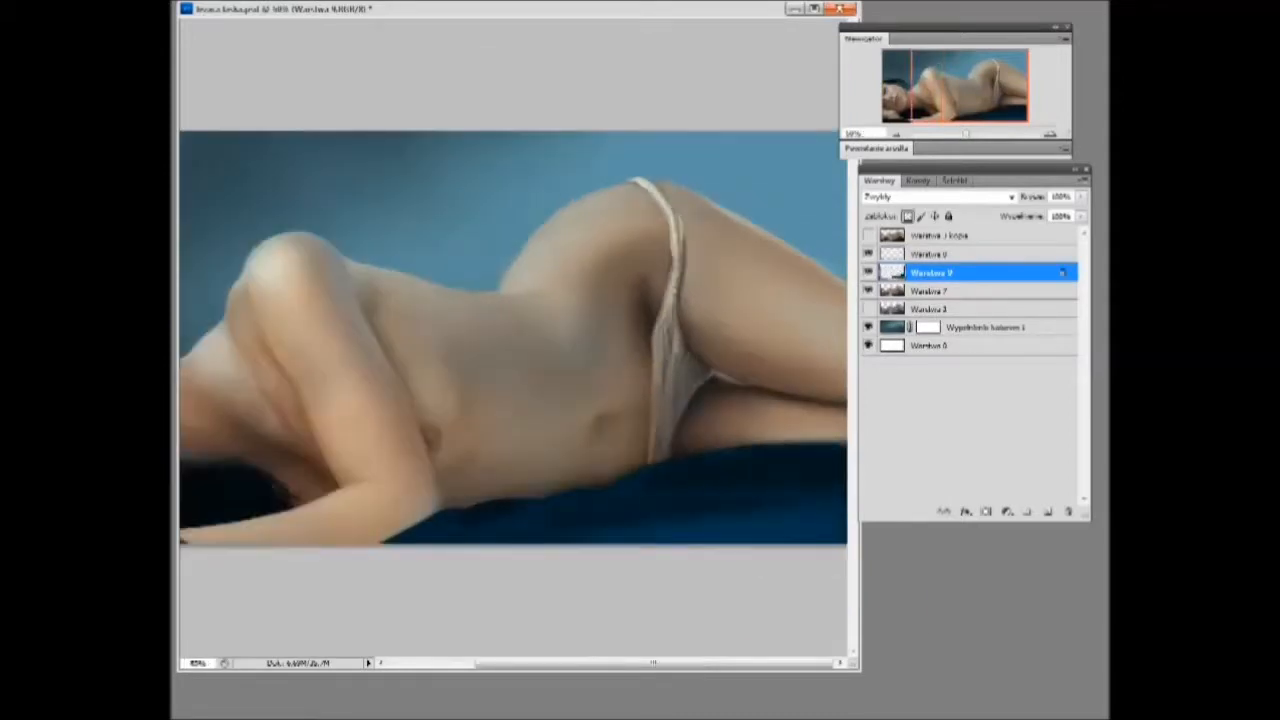
- Reorder the colour layers and merge the skin-detail layer into a new layer
left_click(985, 327)
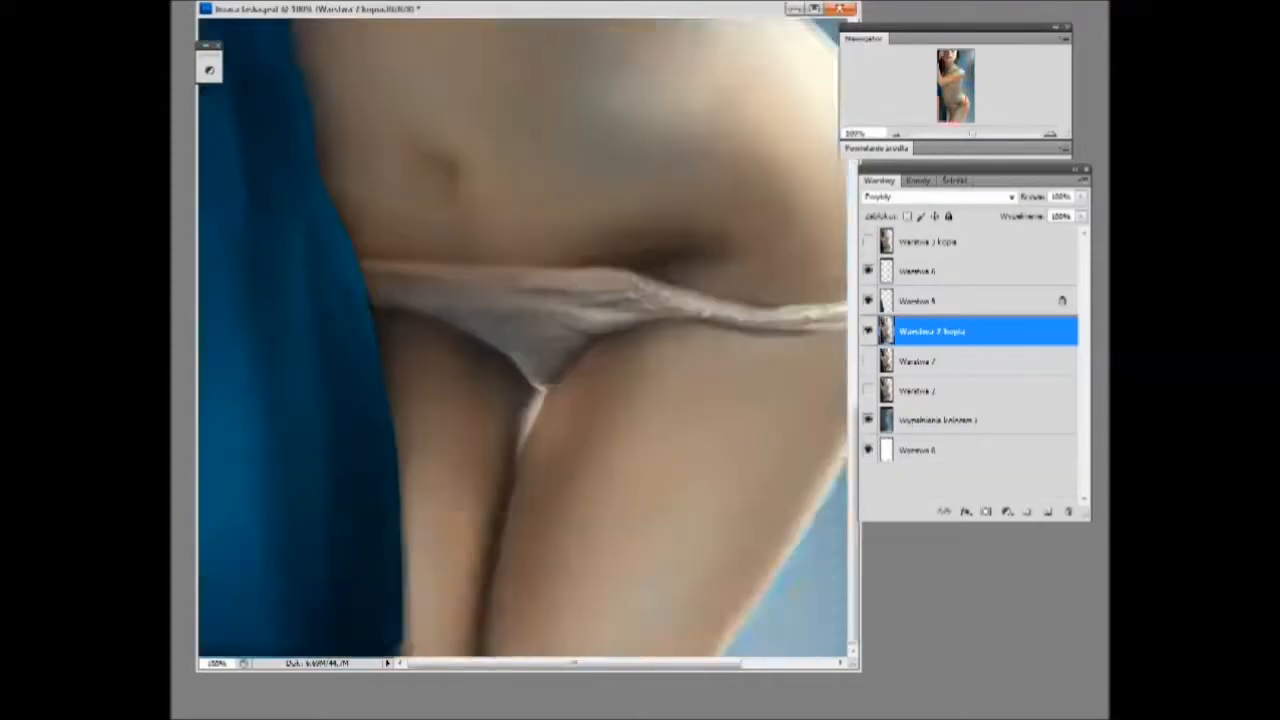
left_click(960, 270)
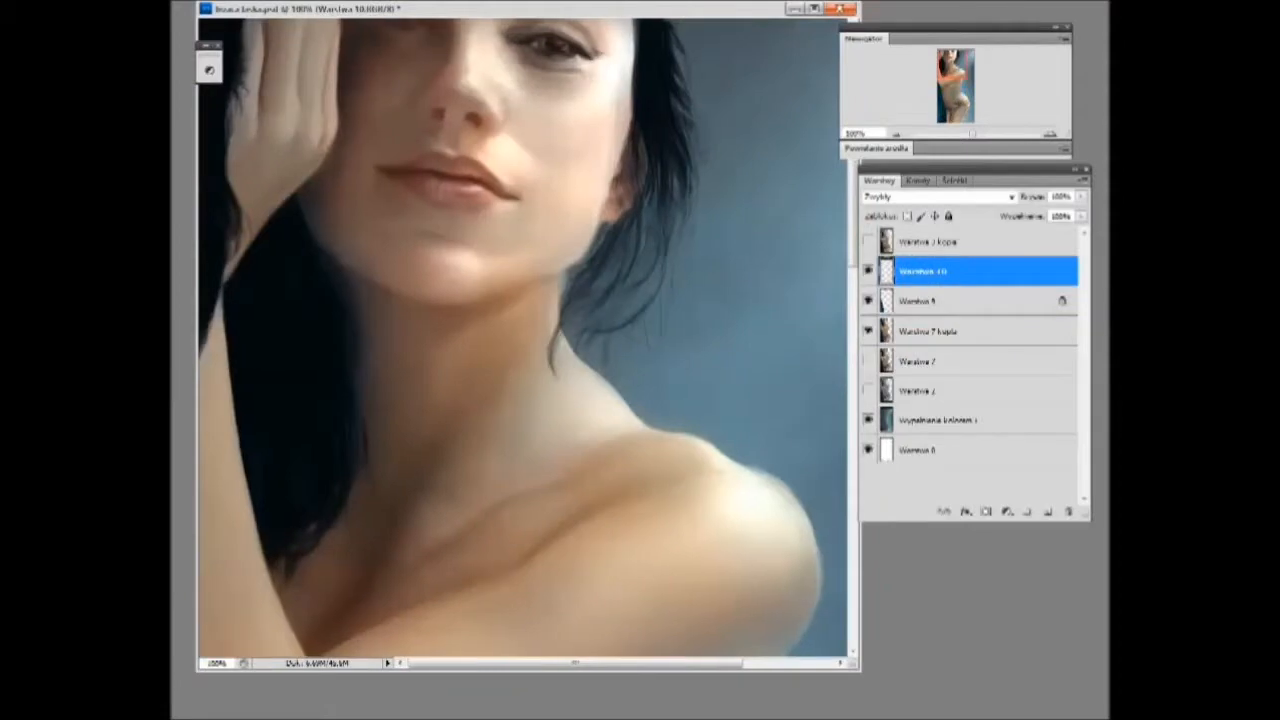